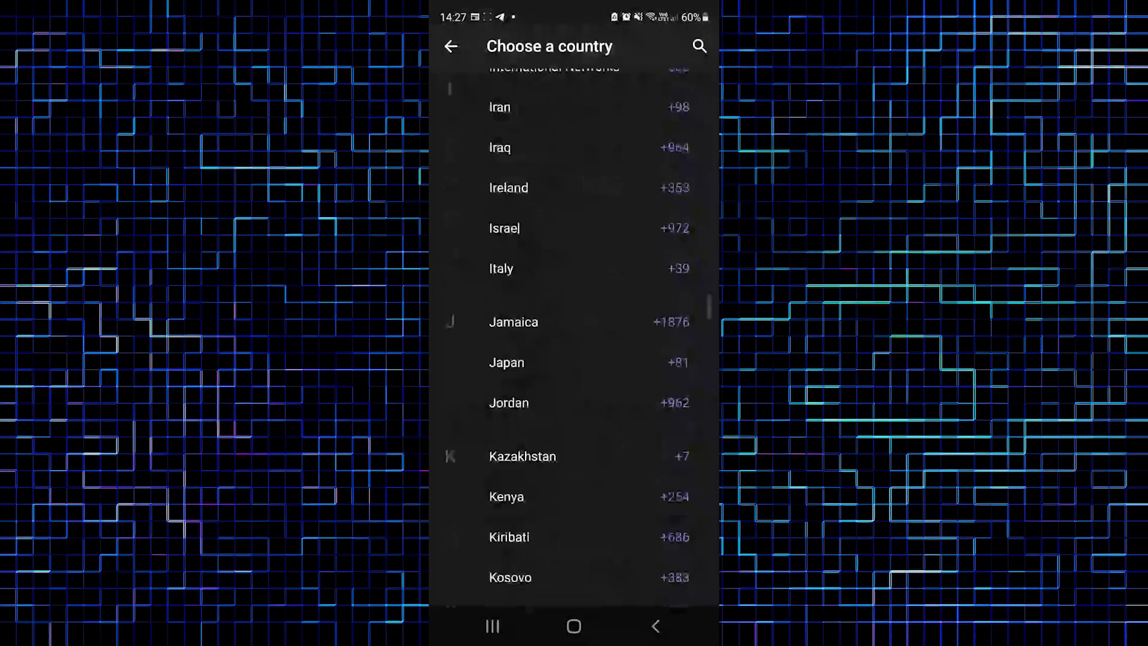
Choose USA (+1) as the sign-up country, then leave Telegram to fetch a number.
click(451, 46)
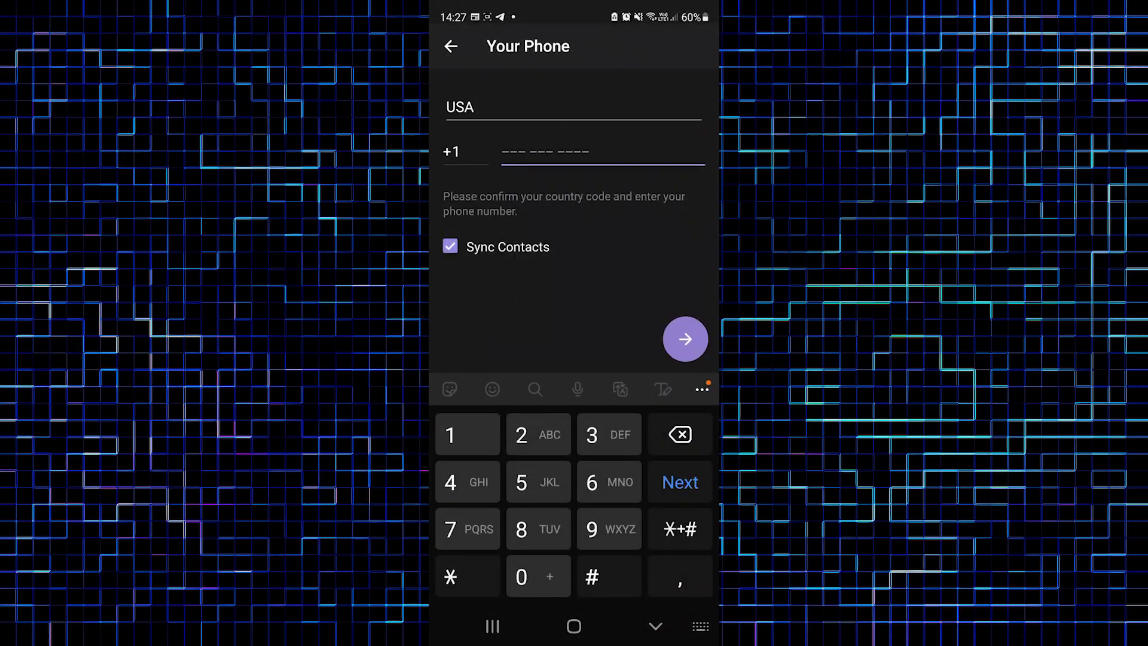
click(601, 151)
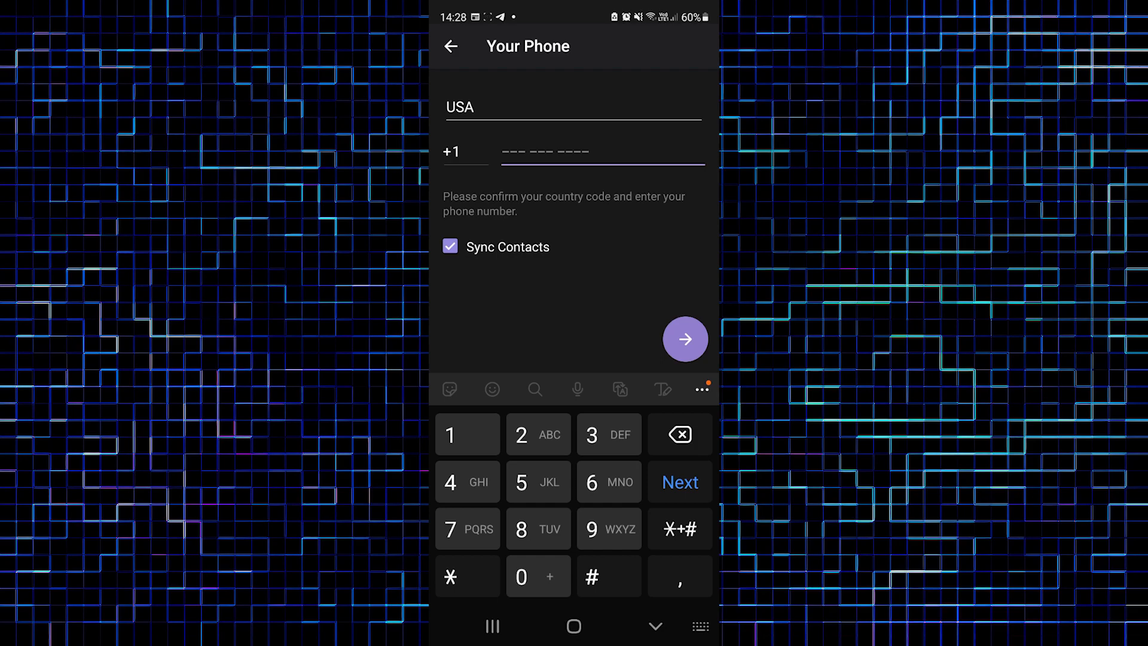
click(600, 152)
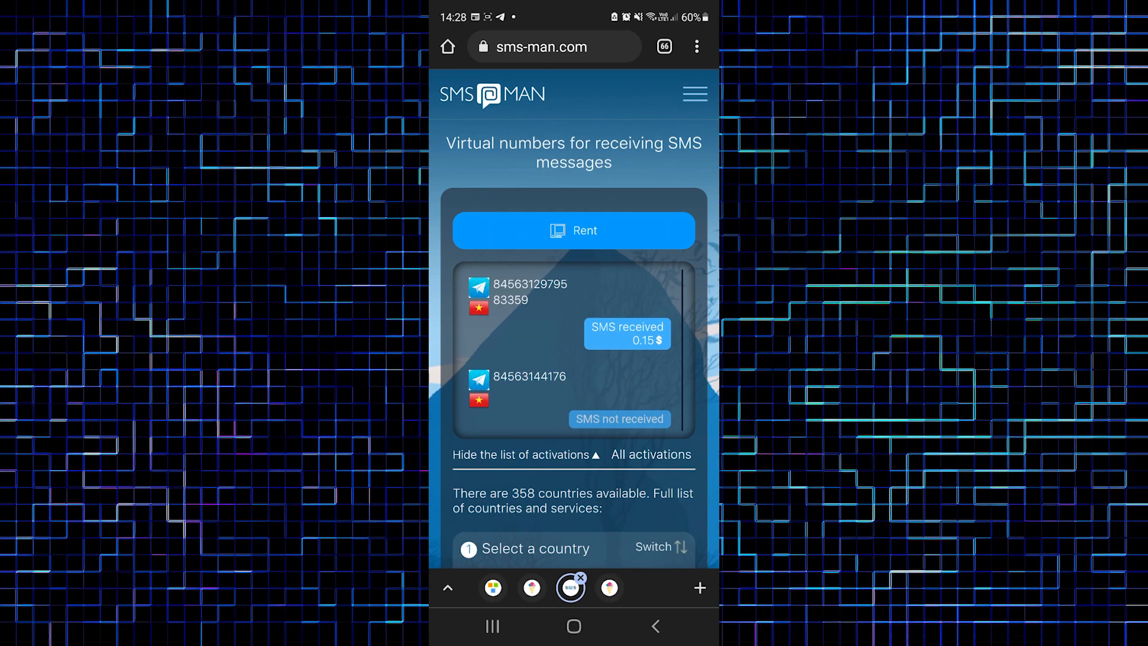
Browse SMS-MAN to the United States services with the Telegram offer at 0.23$.
click(694, 93)
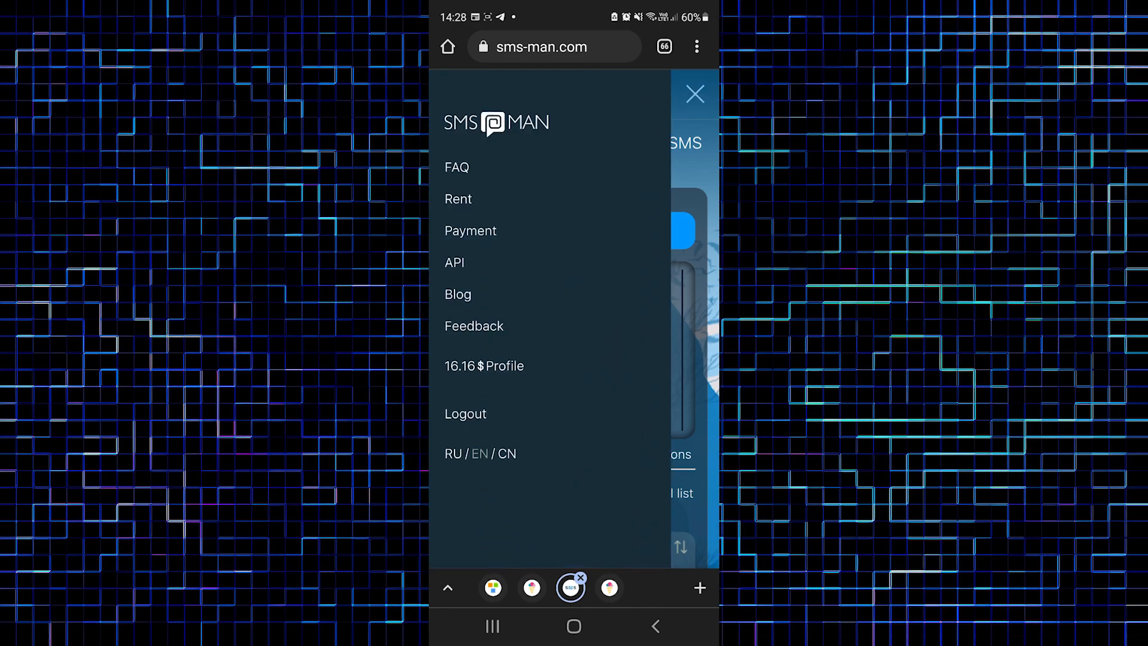
click(693, 93)
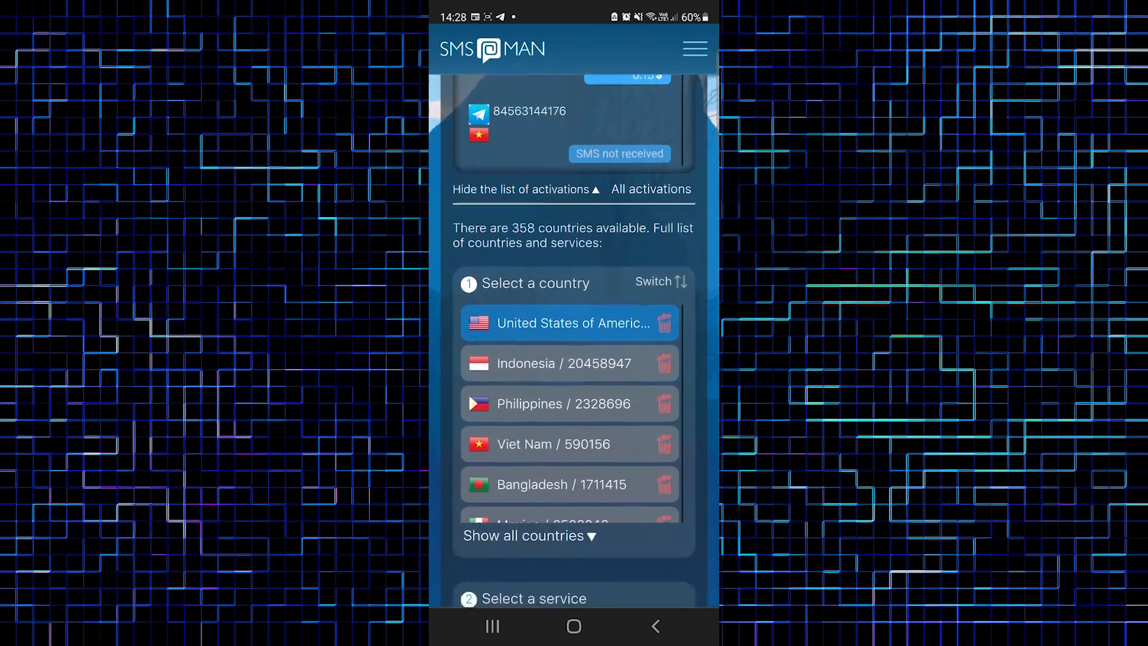
scroll(down, 3)
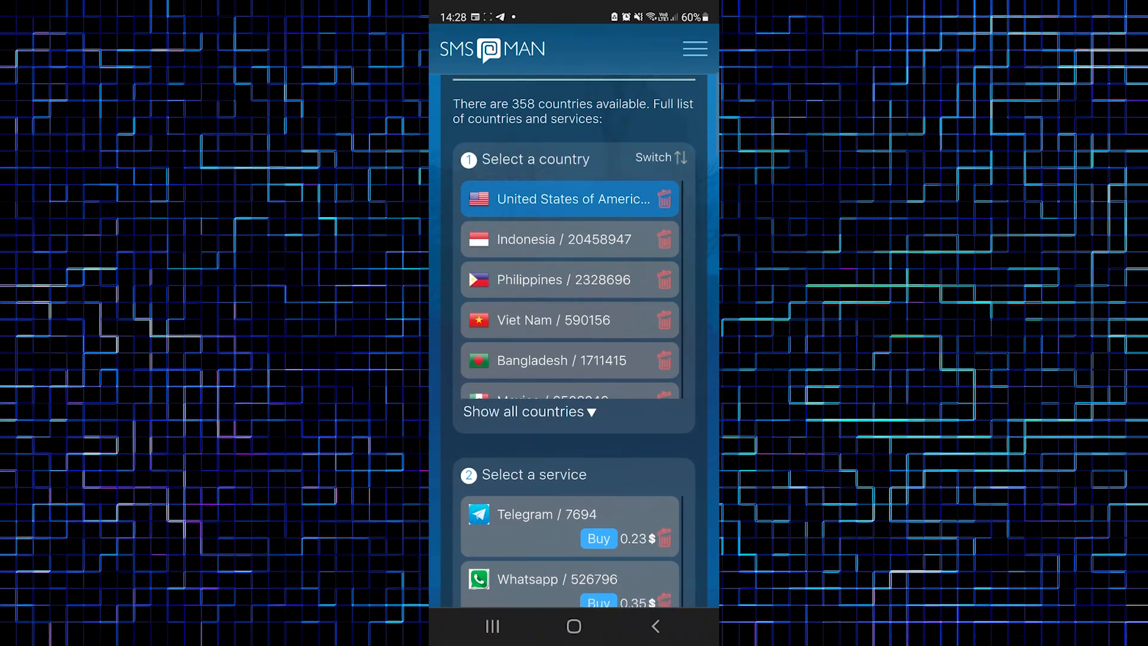
scroll(down, 3)
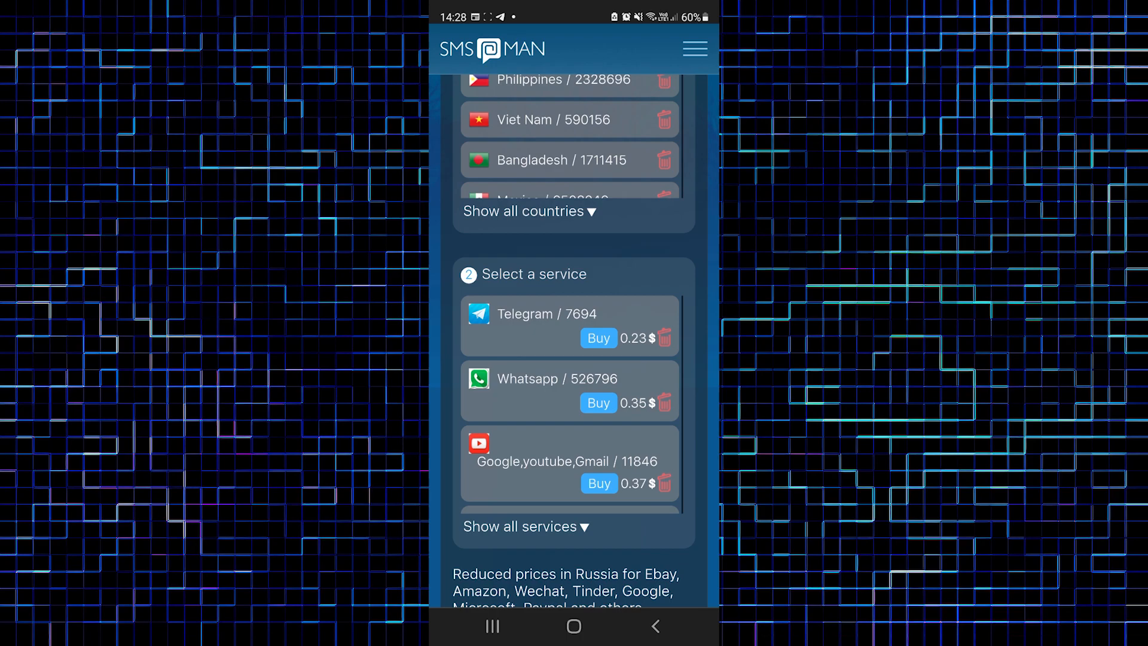
scroll(up, 3)
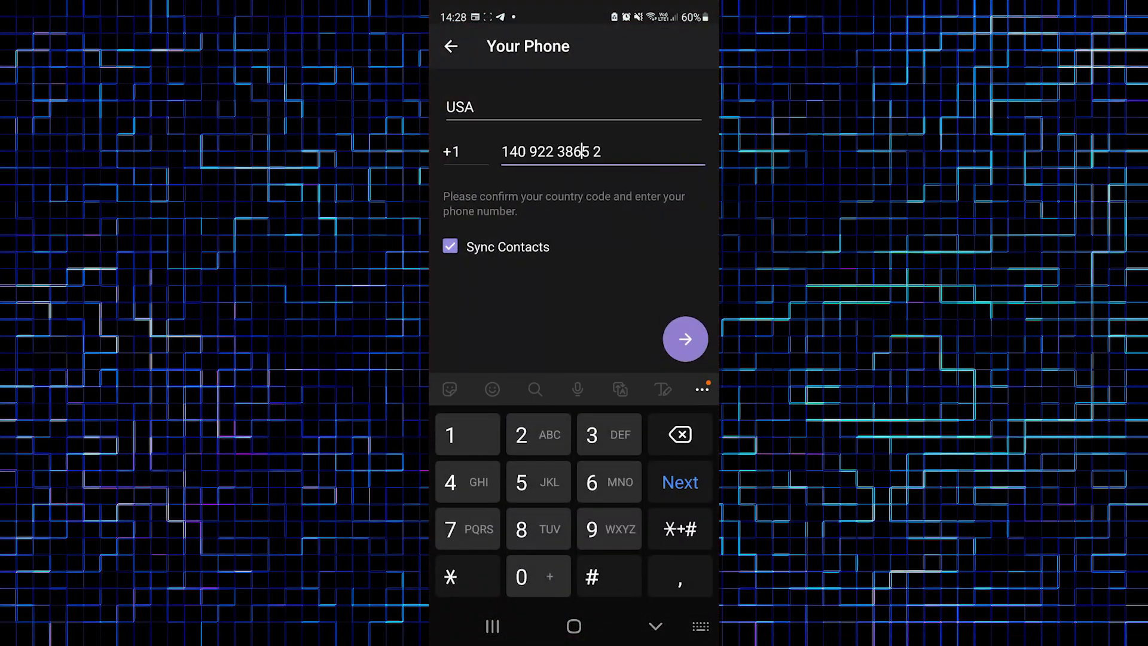
click(449, 246)
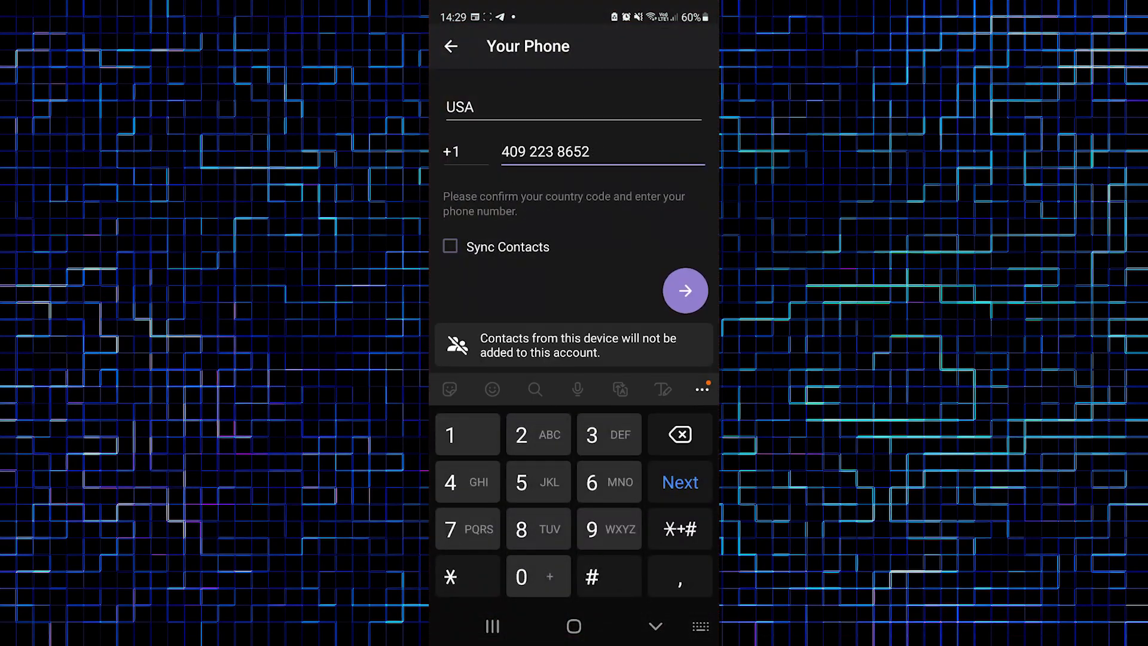
click(685, 290)
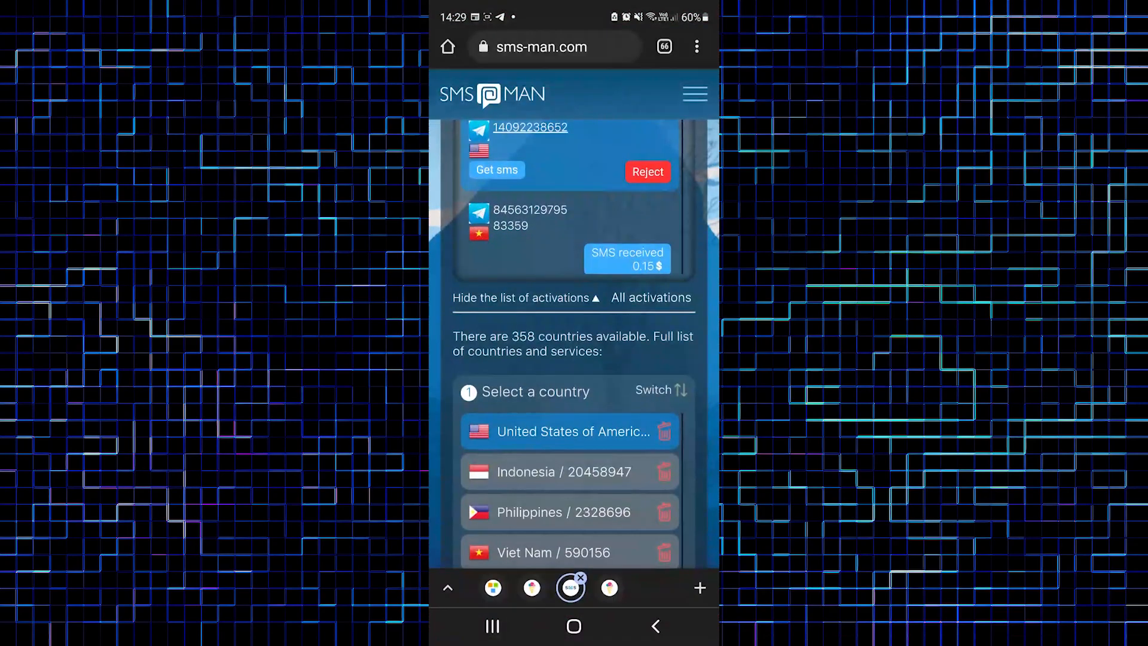
click(495, 170)
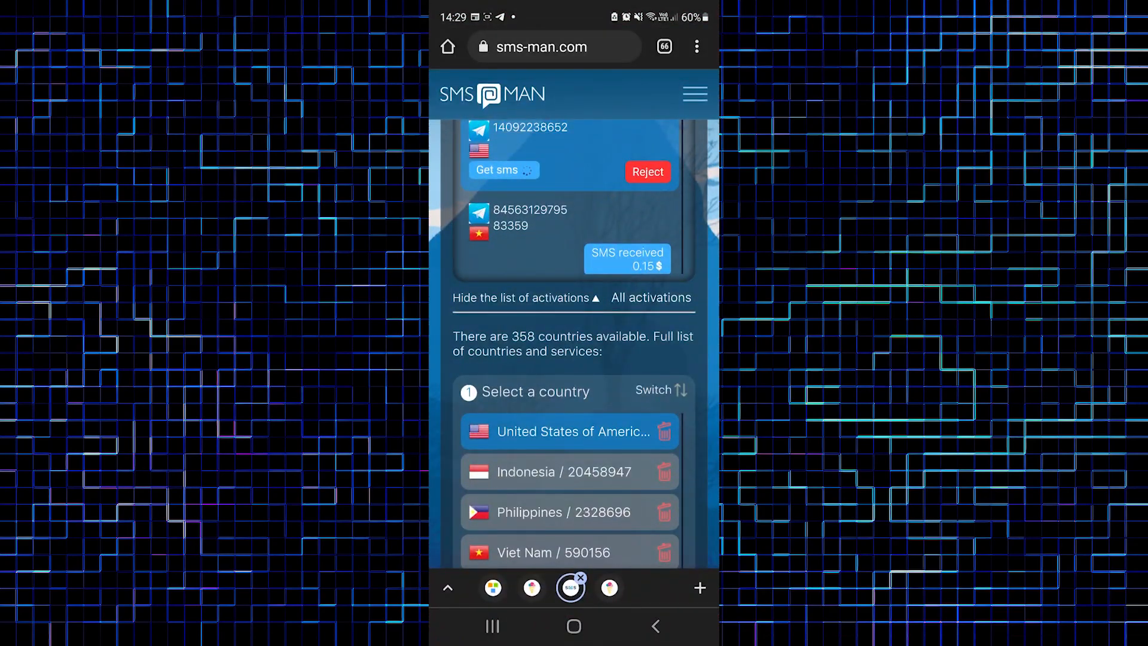
click(497, 168)
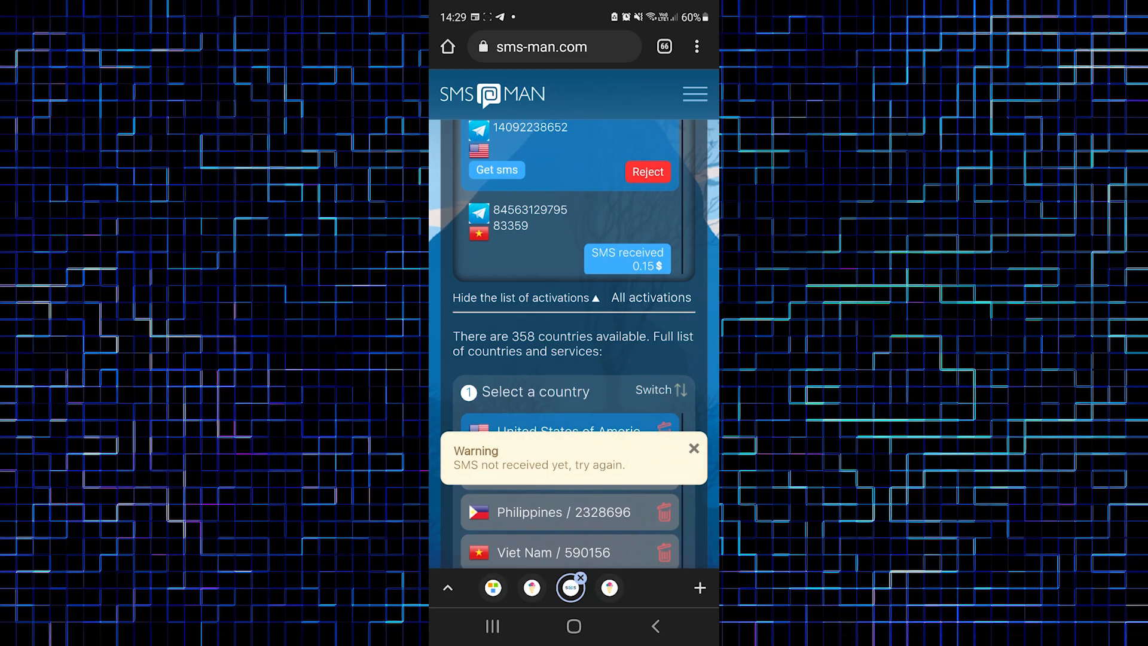
click(692, 448)
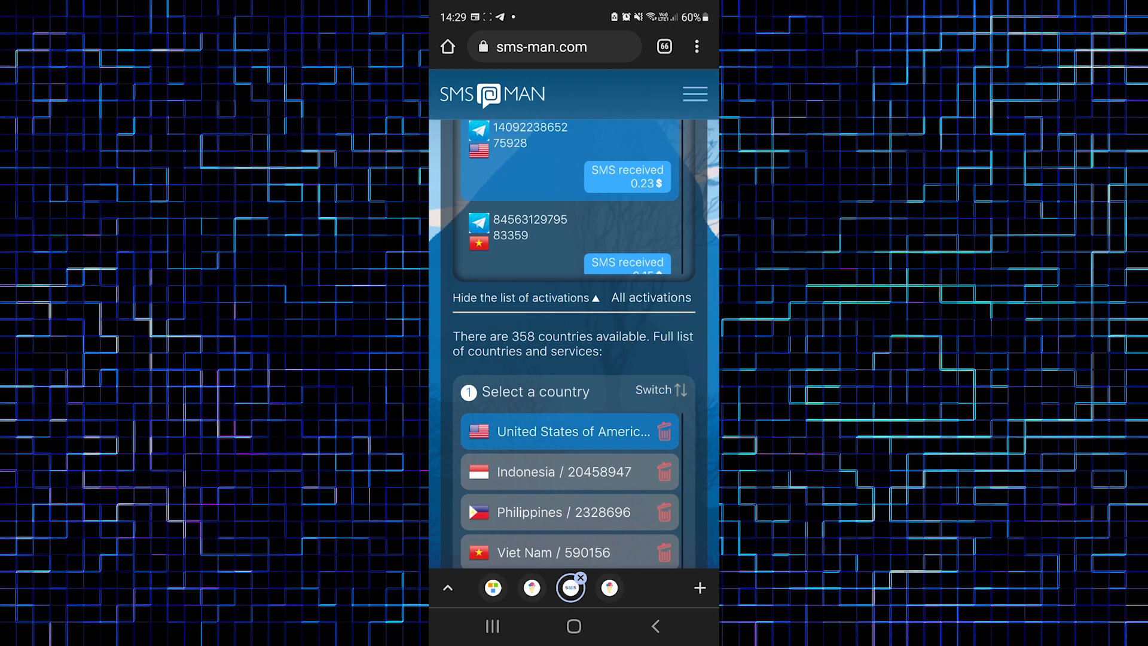
click(508, 142)
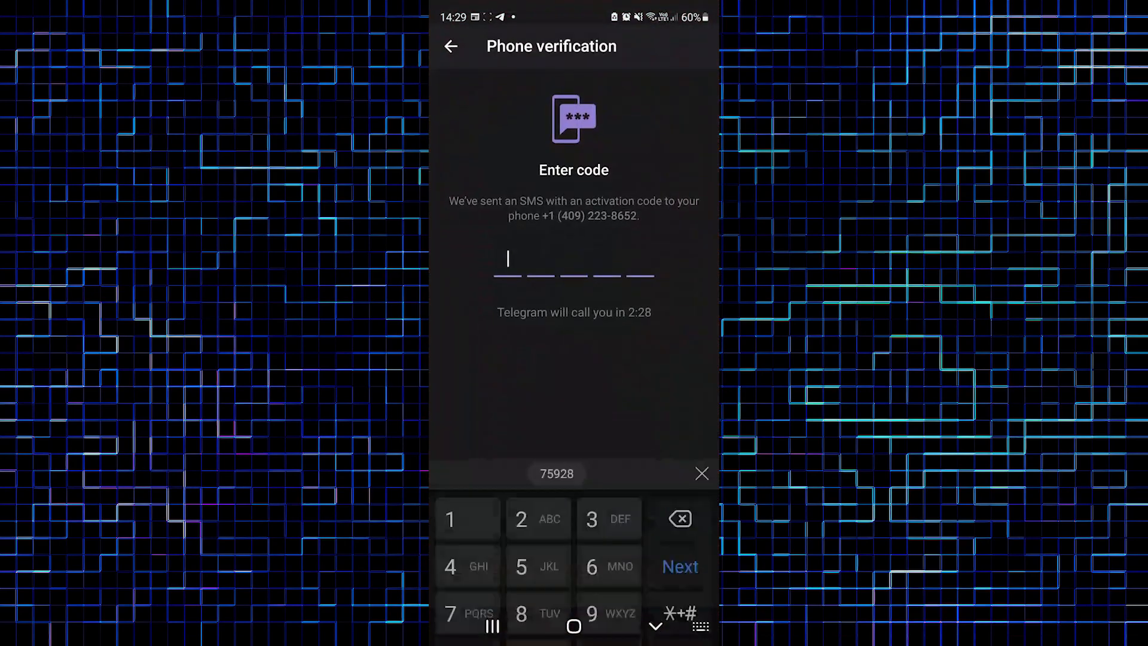
click(556, 474)
text(Jo)
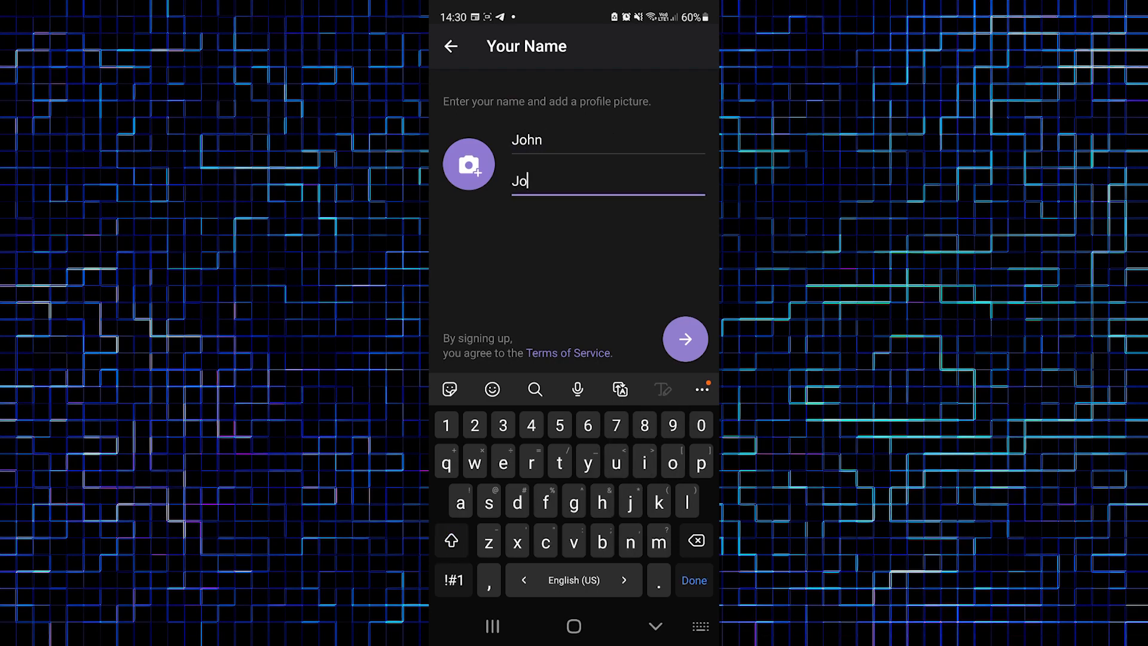
text(hnson)
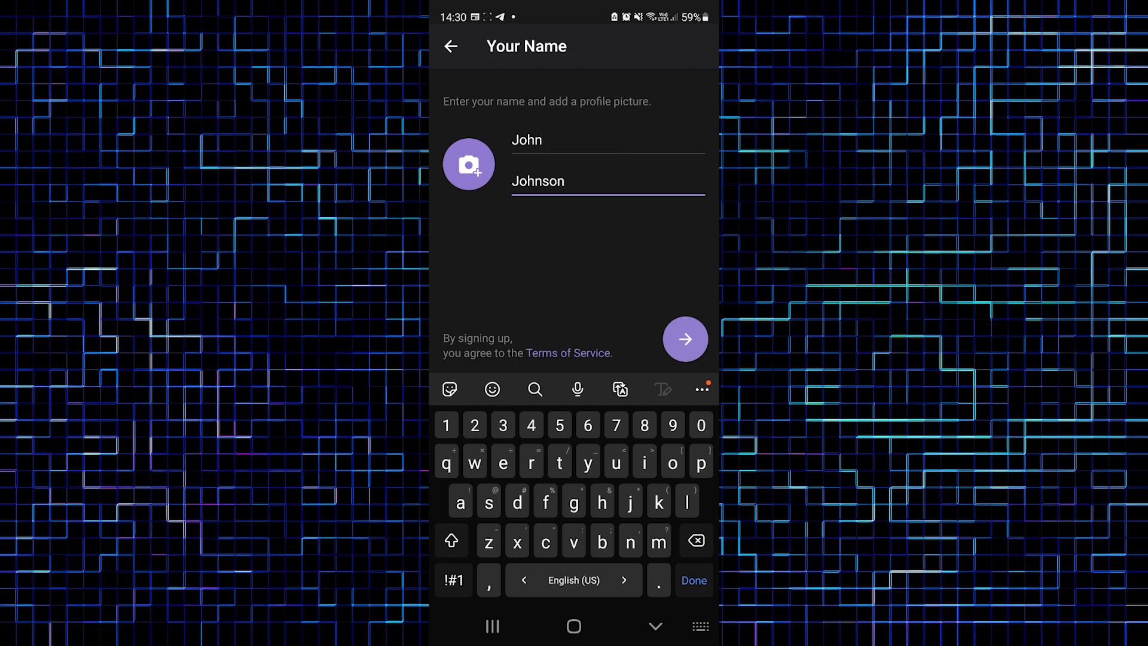
click(685, 338)
text(sms-m)
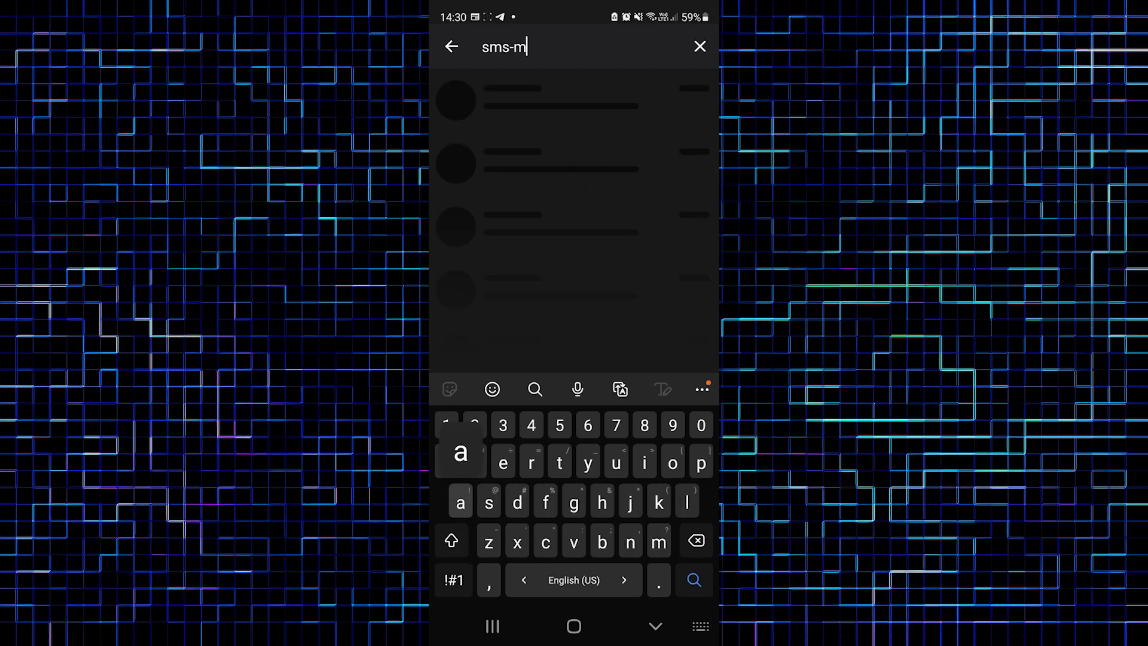
Search 'sms-man chat', join the SMS-MAN Chat group and return to the chat list.
text(an ch)
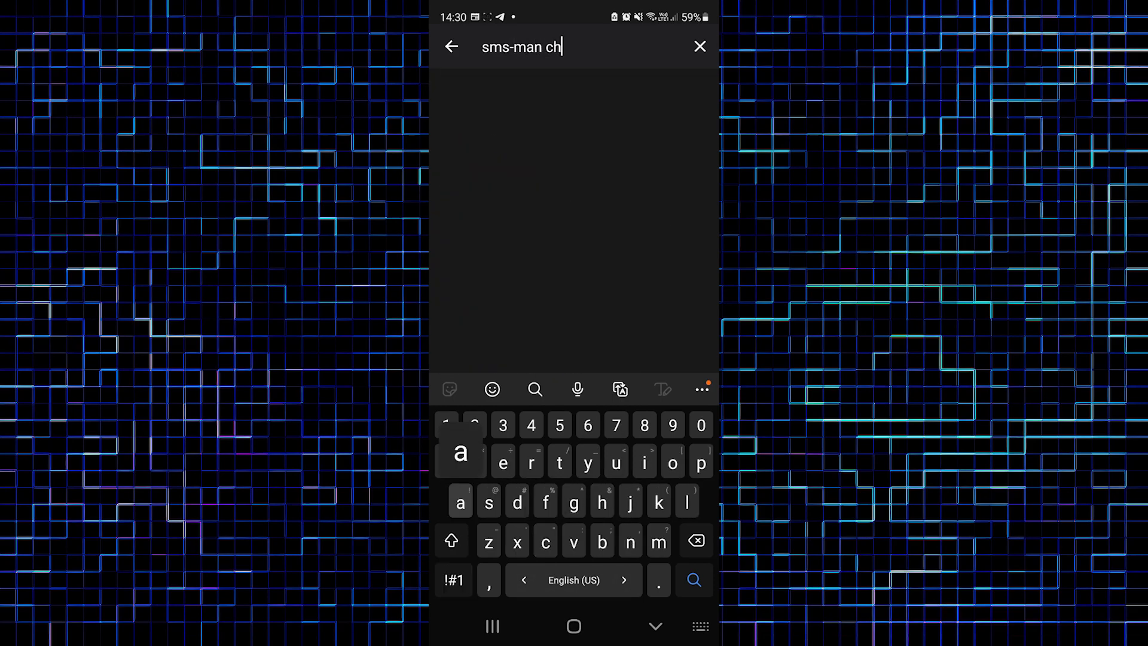
click(693, 580)
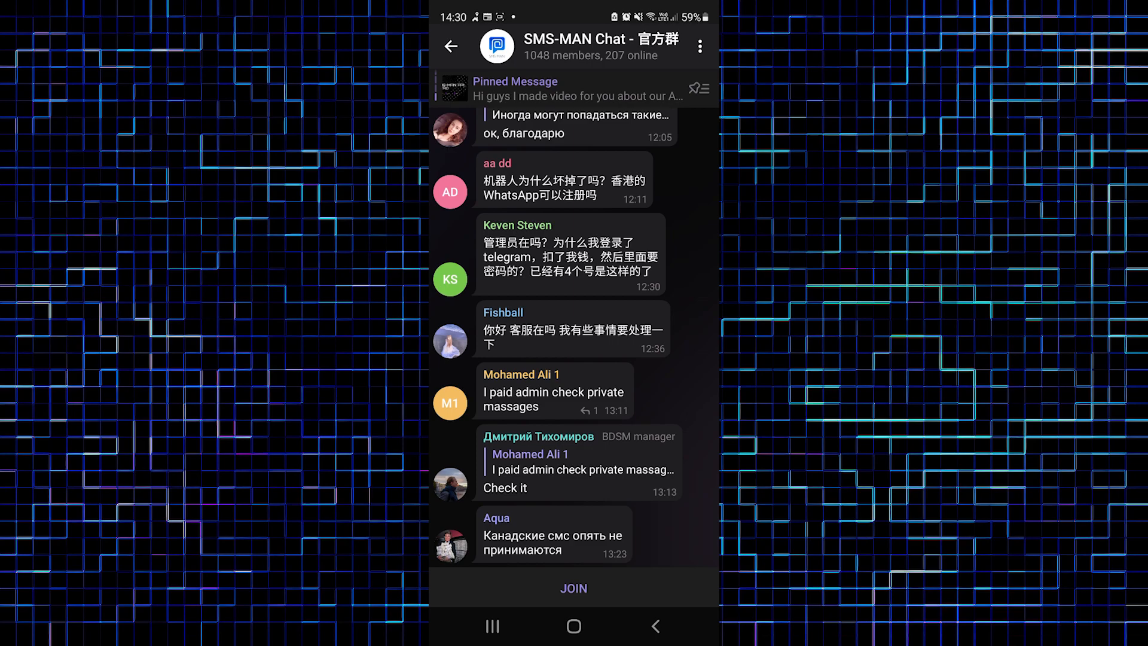
click(573, 588)
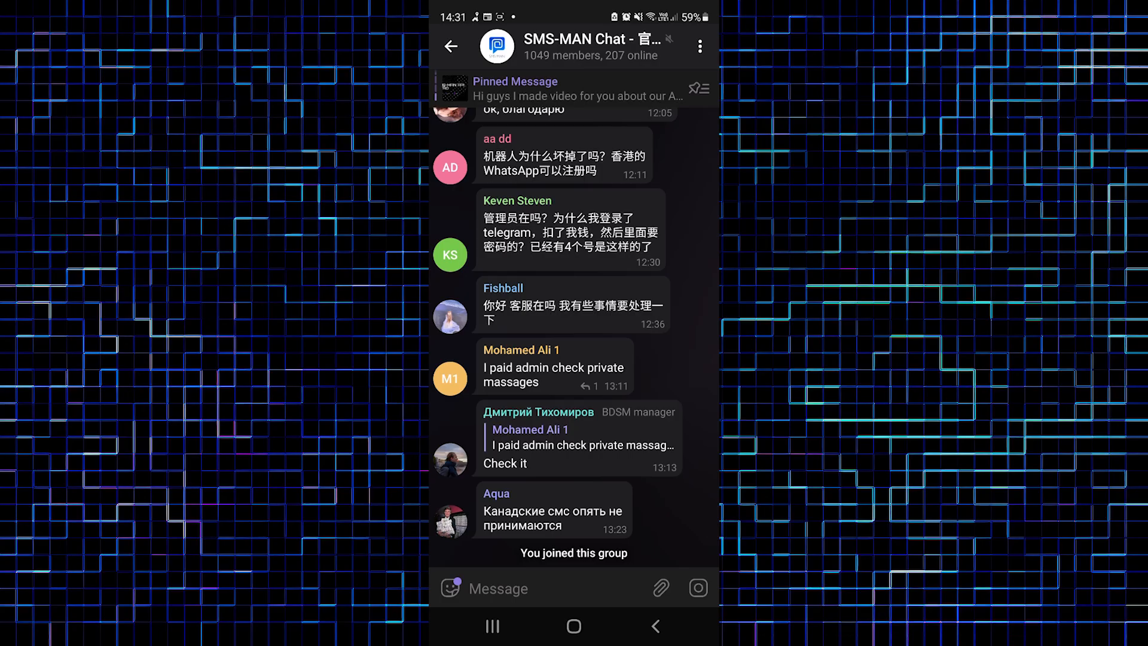
click(450, 46)
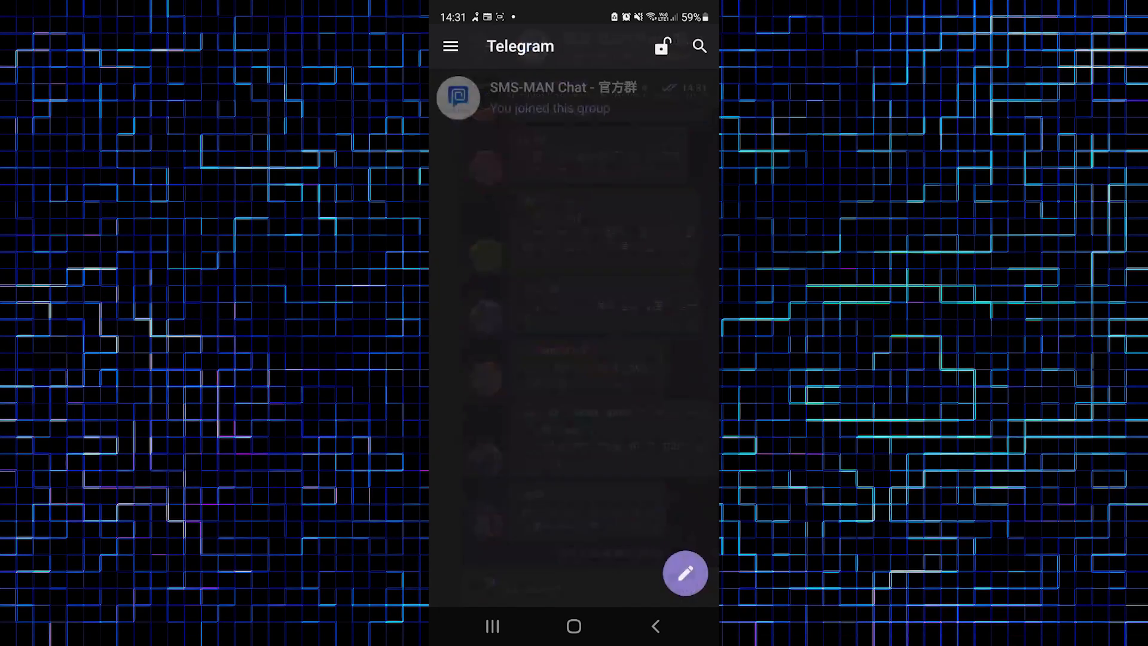